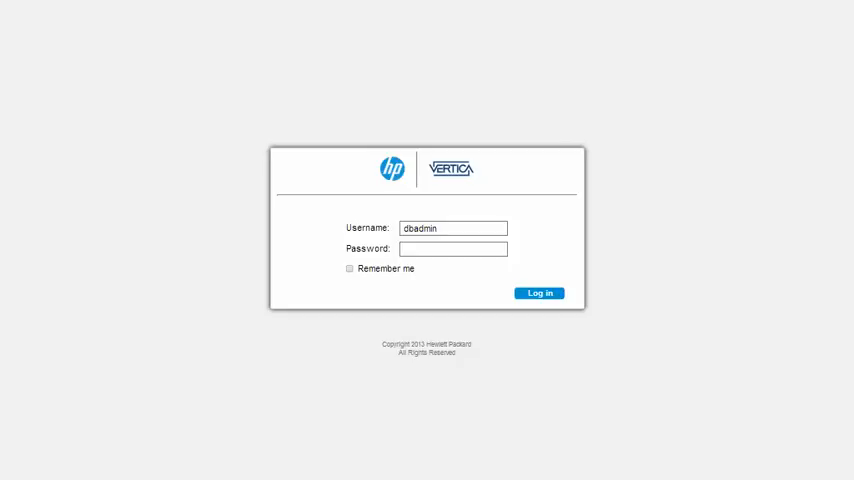
{"action": "mouse_move", "coordinate": [126, 64]}
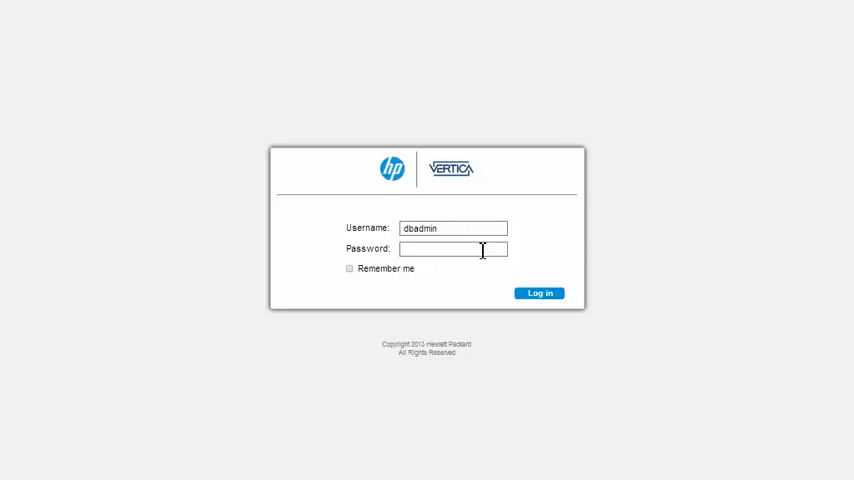
Step: Sign in to the Management Console and open ExampleDB from Recent Databases
{"action": "left_click", "coordinate": [538, 292]}
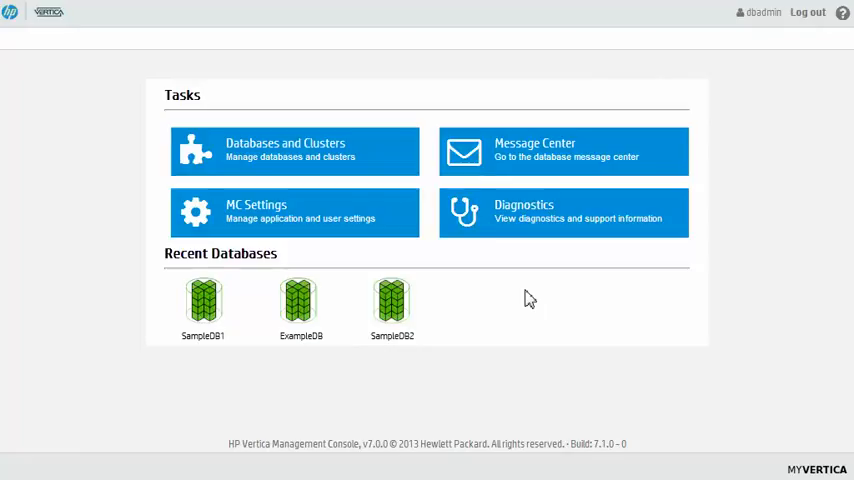
{"action": "mouse_move", "coordinate": [530, 300]}
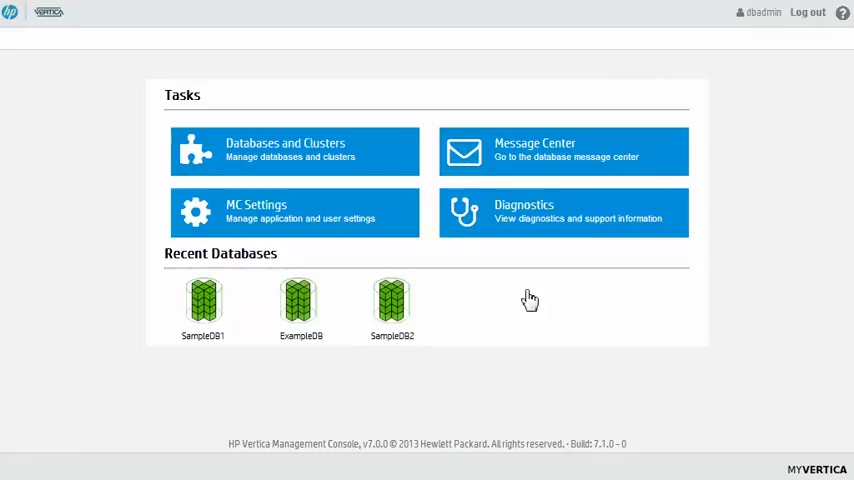
{"action": "mouse_move", "coordinate": [300, 302]}
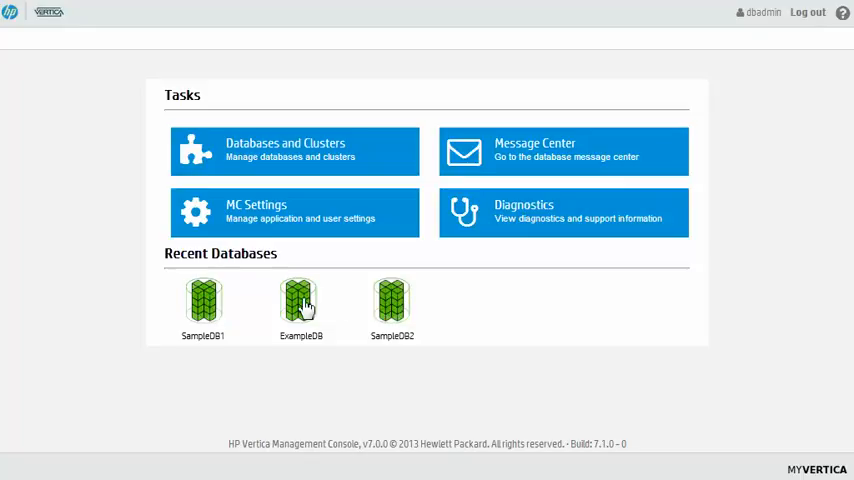
{"action": "left_click", "coordinate": [300, 302]}
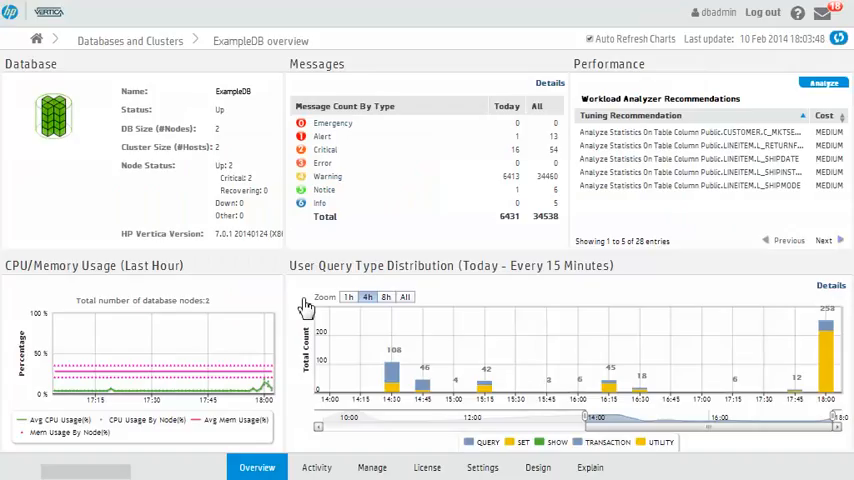
Step: Show ExampleDB's Activity page with query concurrency and resource utilization charts
{"action": "left_click", "coordinate": [316, 468]}
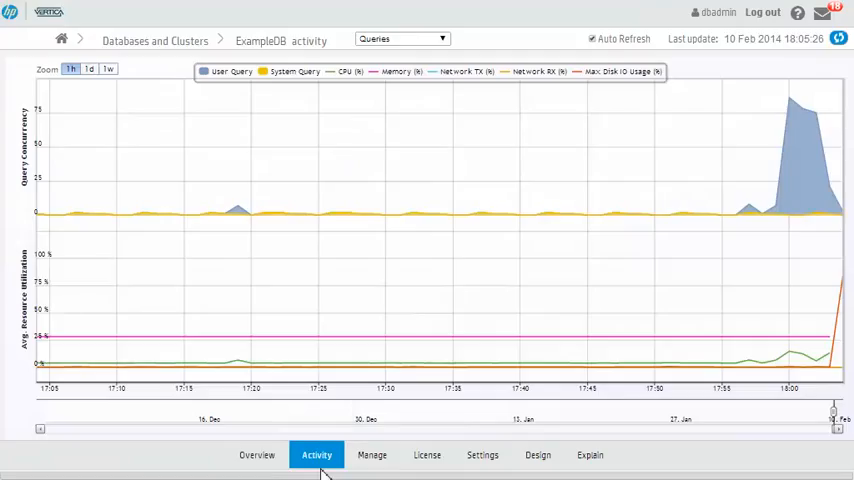
{"action": "mouse_move", "coordinate": [370, 440]}
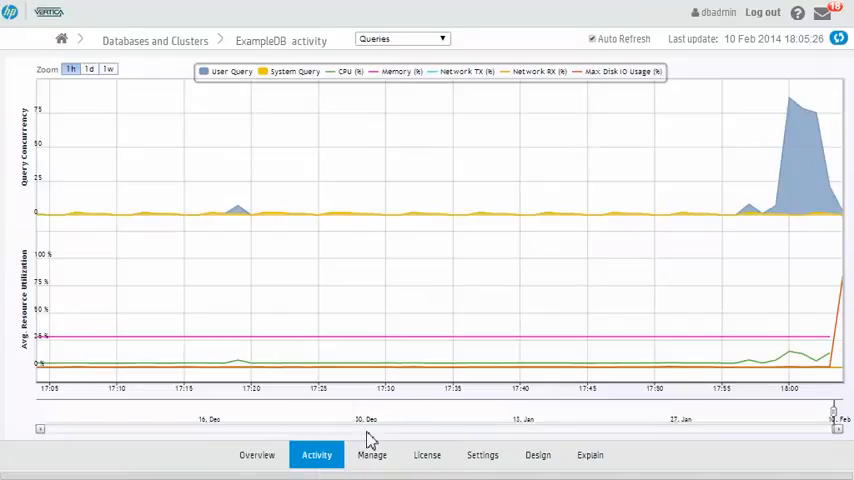
{"action": "mouse_move", "coordinate": [716, 164]}
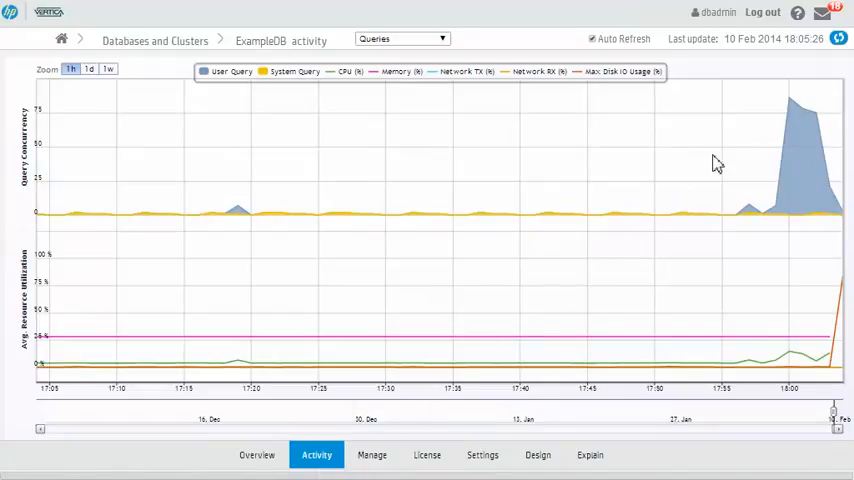
{"action": "mouse_move", "coordinate": [790, 104]}
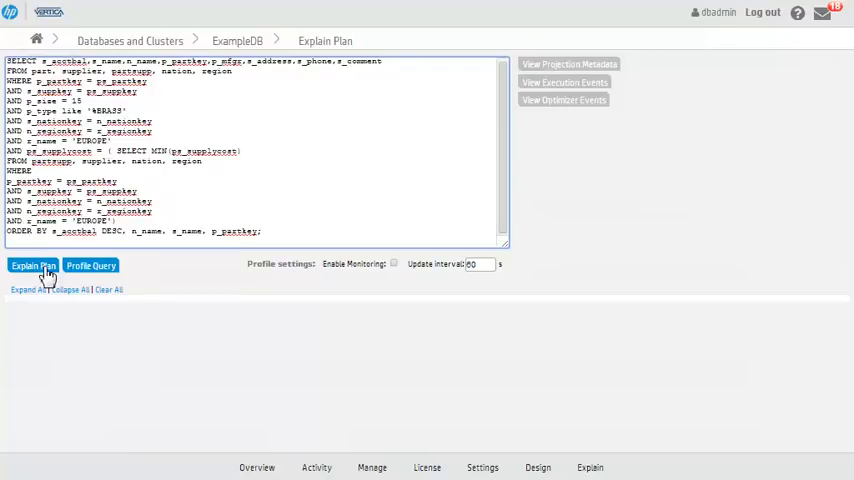
Step: Generate the costed execution plan for the multi-table supplier and part query
{"action": "left_click", "coordinate": [32, 264]}
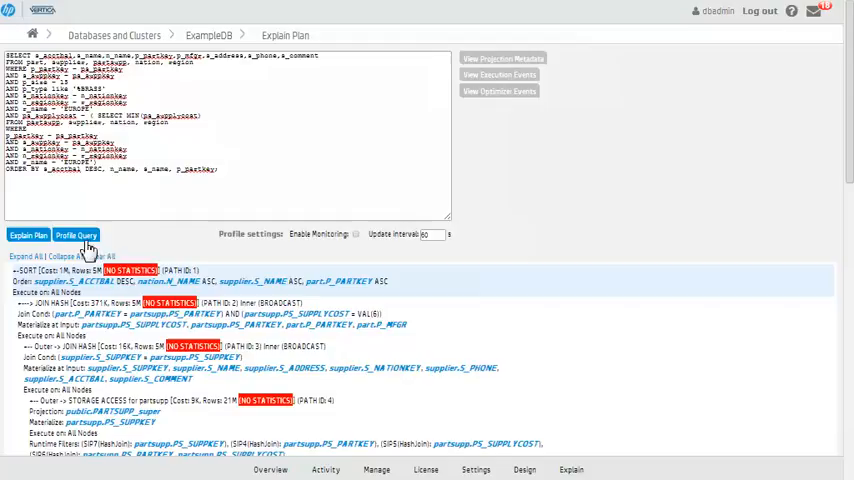
Step: Profile the query to add phase durations and per-step Disk, Memory, Sent, Received and Time metrics
{"action": "left_click", "coordinate": [76, 236]}
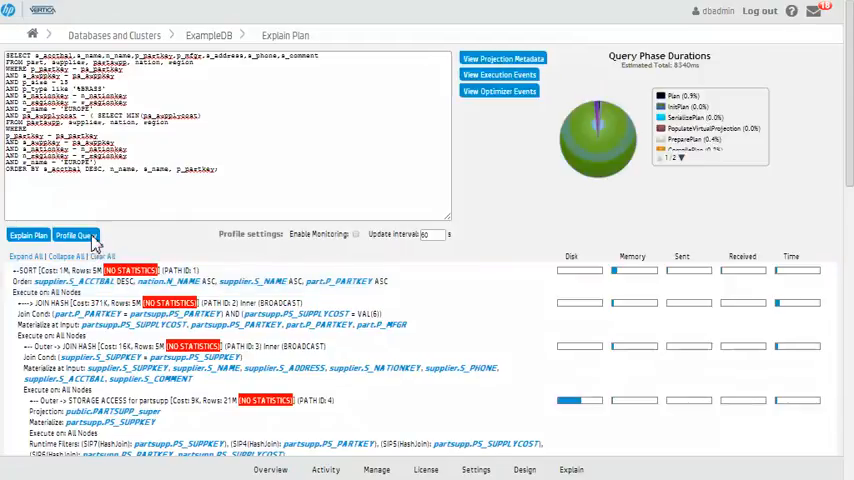
{"action": "mouse_move", "coordinate": [684, 172]}
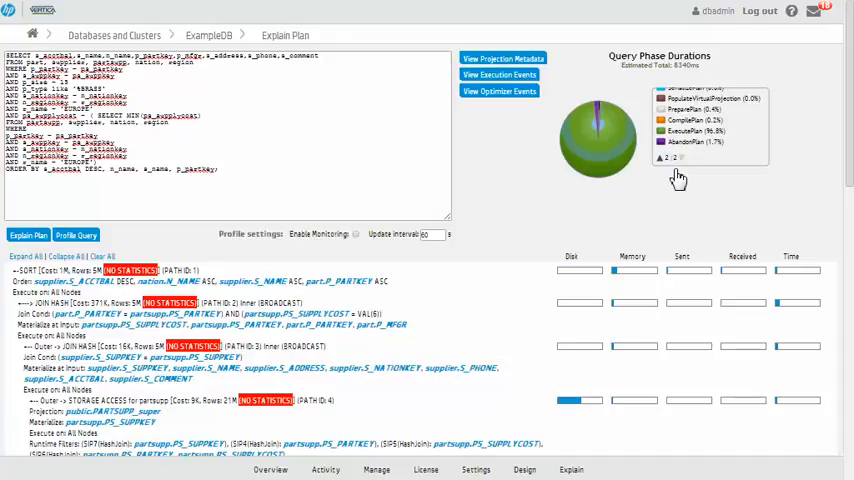
{"action": "mouse_move", "coordinate": [72, 268]}
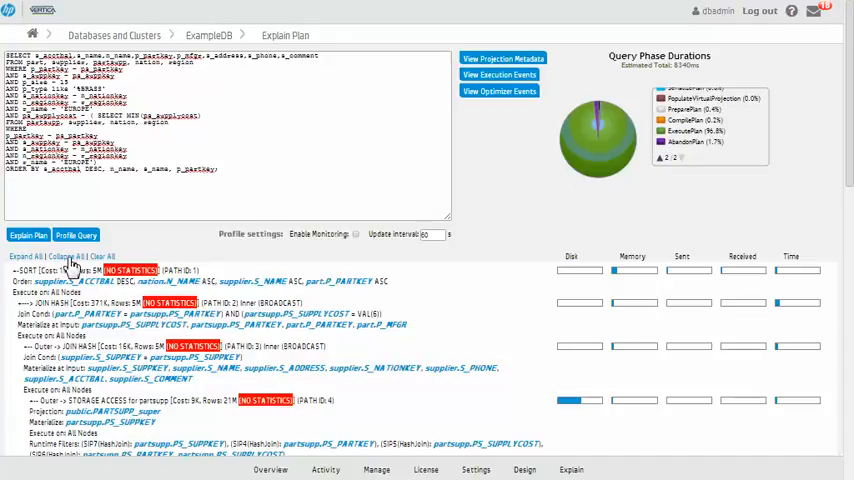
{"action": "left_click", "coordinate": [24, 256]}
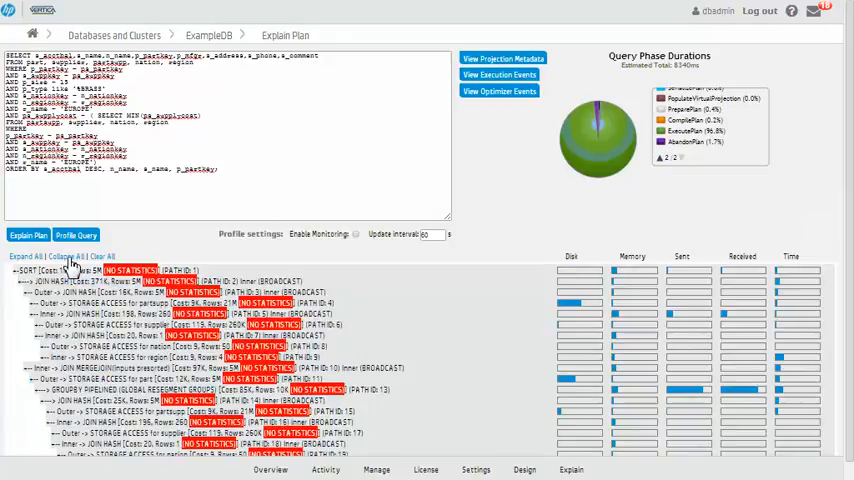
{"action": "left_click", "coordinate": [572, 256]}
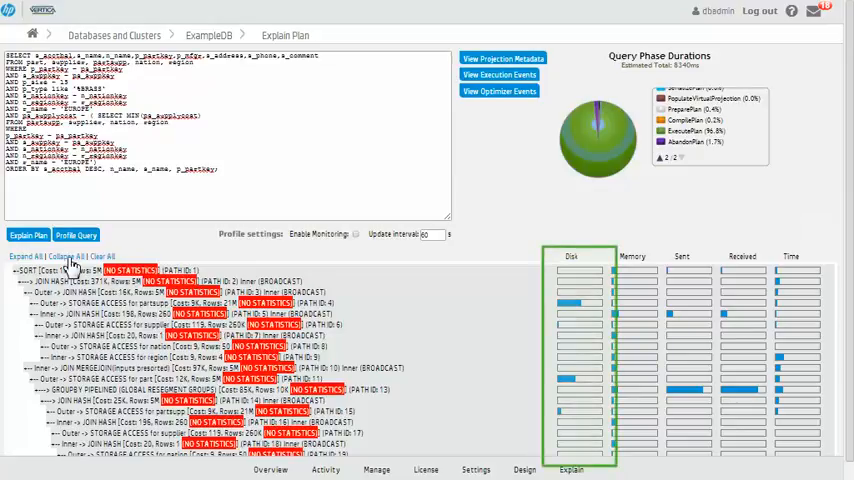
{"action": "left_click", "coordinate": [632, 256]}
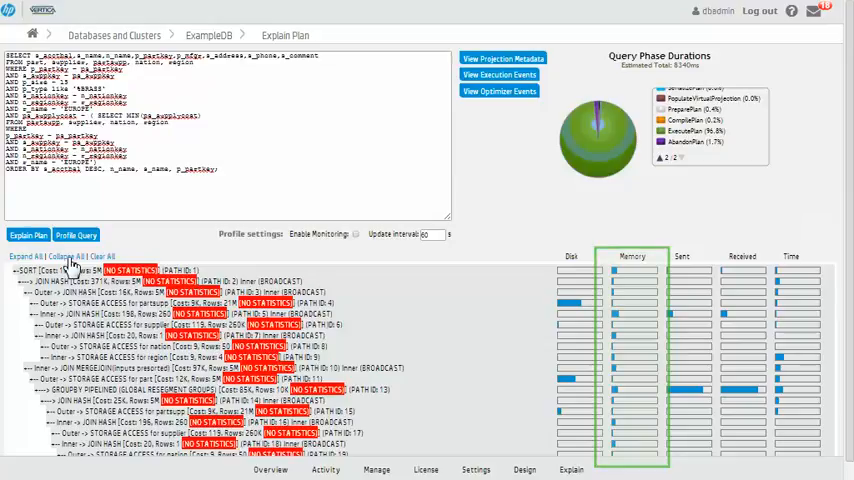
{"action": "left_click", "coordinate": [680, 256]}
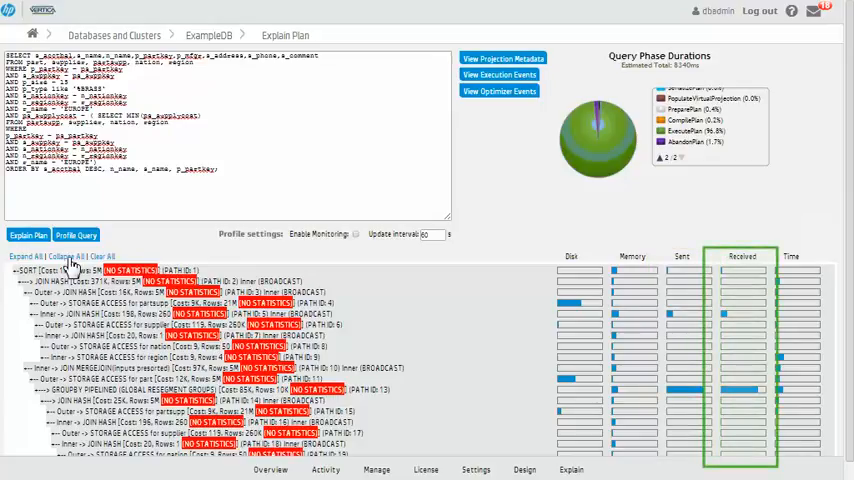
{"action": "left_click", "coordinate": [792, 256]}
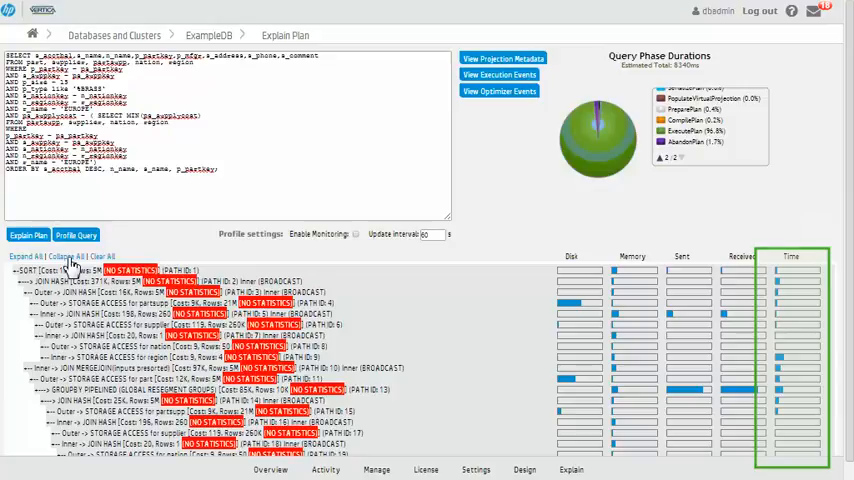
{"action": "left_click", "coordinate": [24, 256]}
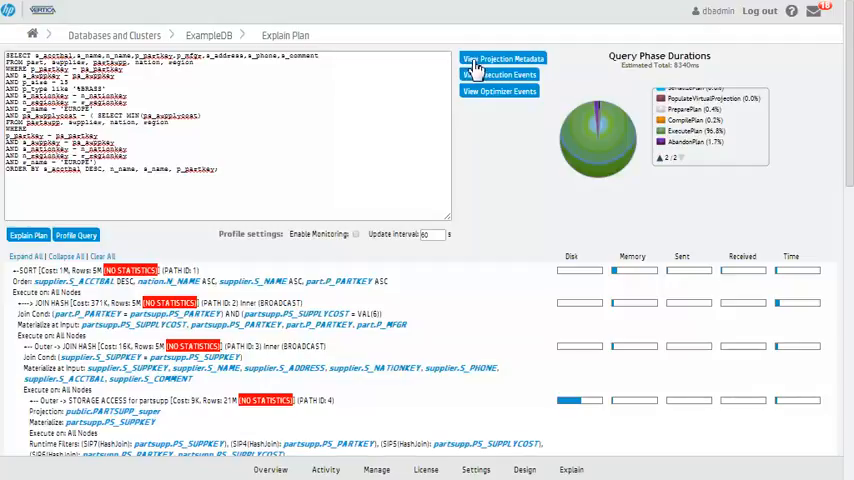
Step: View projection metadata for the query's tables and get export data for NATION_super
{"action": "left_click", "coordinate": [504, 58]}
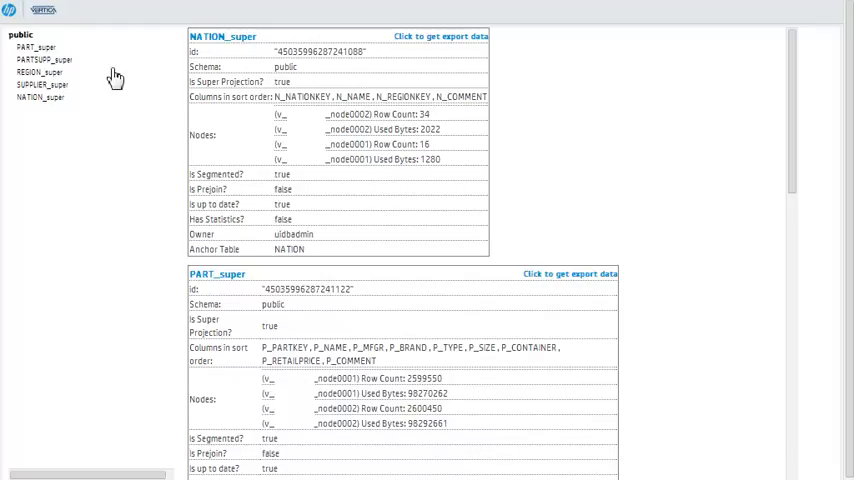
{"action": "mouse_move", "coordinate": [160, 76]}
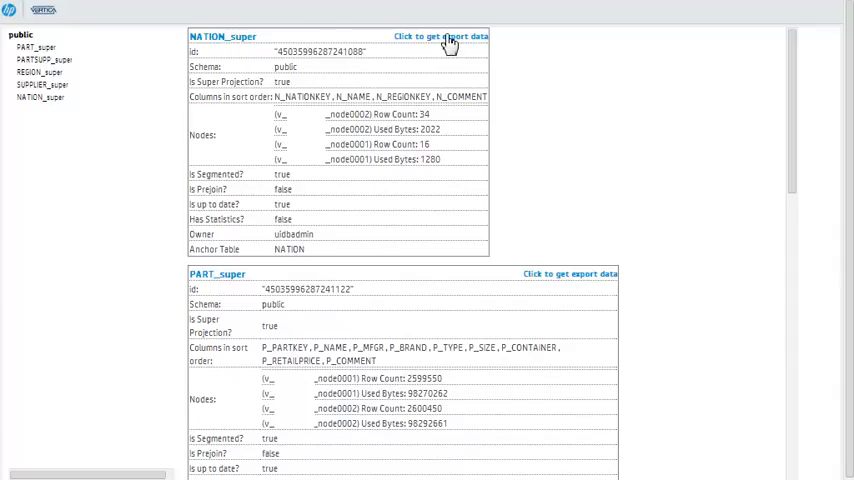
{"action": "left_click", "coordinate": [440, 36]}
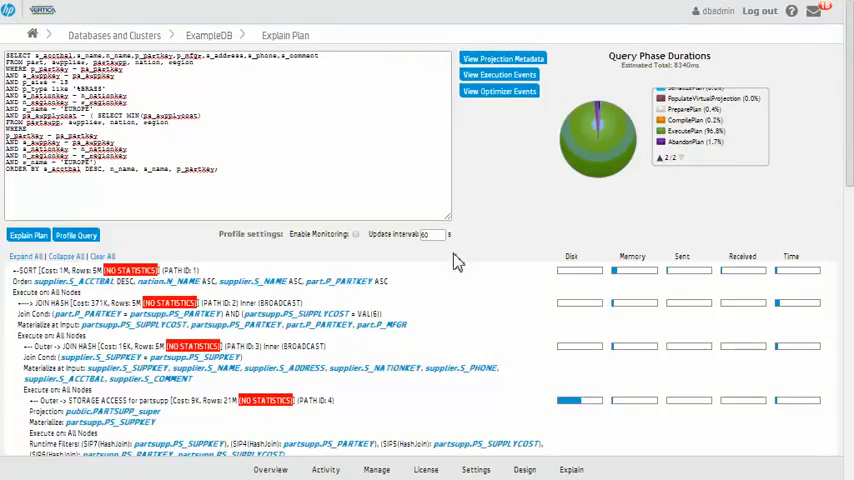
Step: List the query's execution engine events, then its optimizer events with NO HISTOGRAM warnings
{"action": "left_click", "coordinate": [500, 74]}
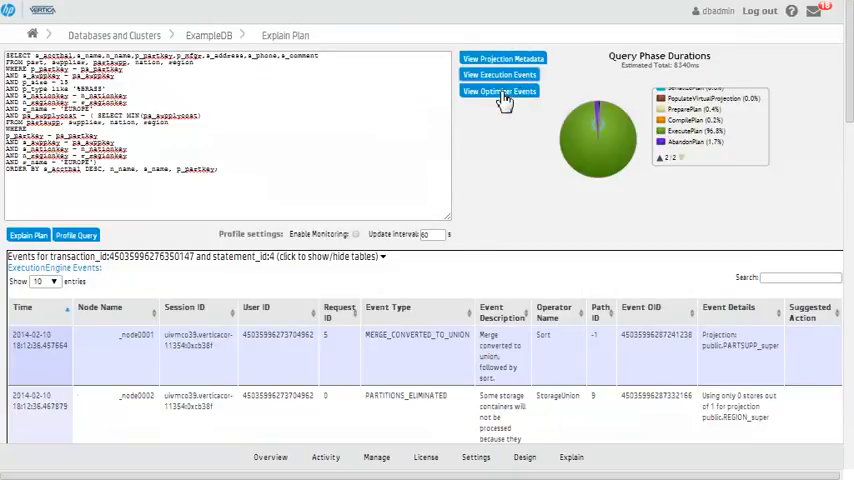
{"action": "left_click", "coordinate": [500, 92]}
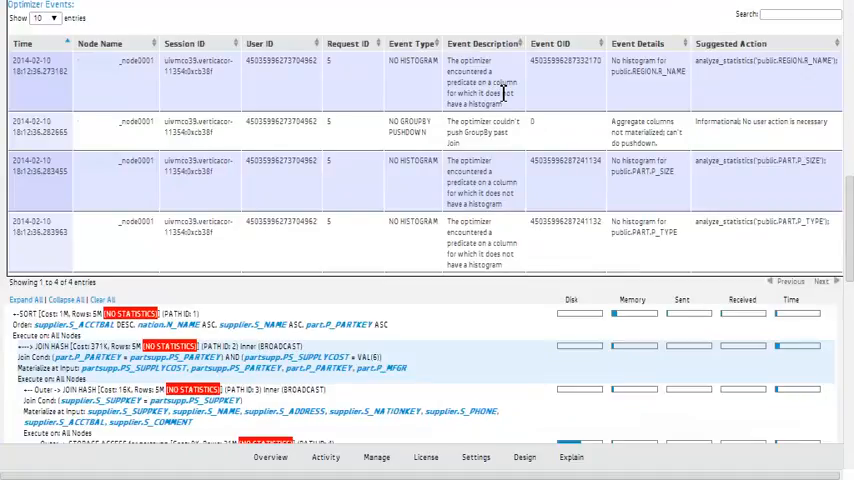